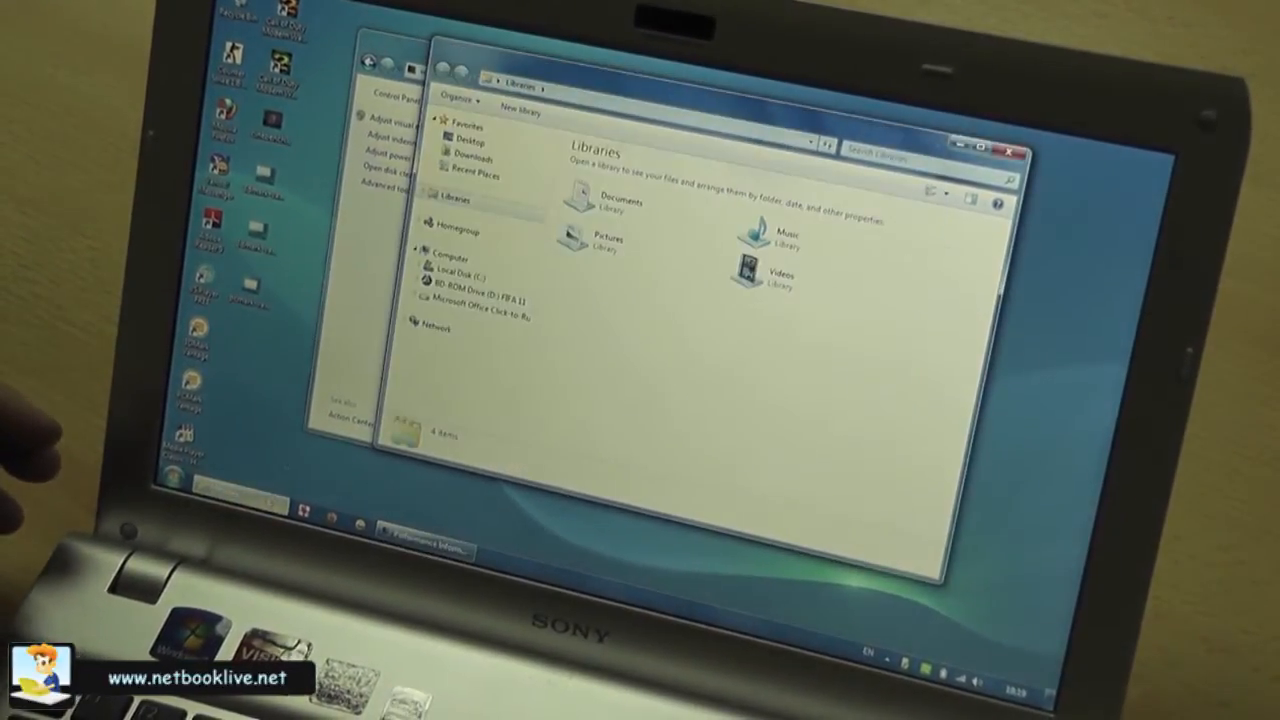
Step: Select the Sony Trailer1 1080p file in the local disk's 1080p content folder
{"action": "left_click", "coordinate": [458, 268]}
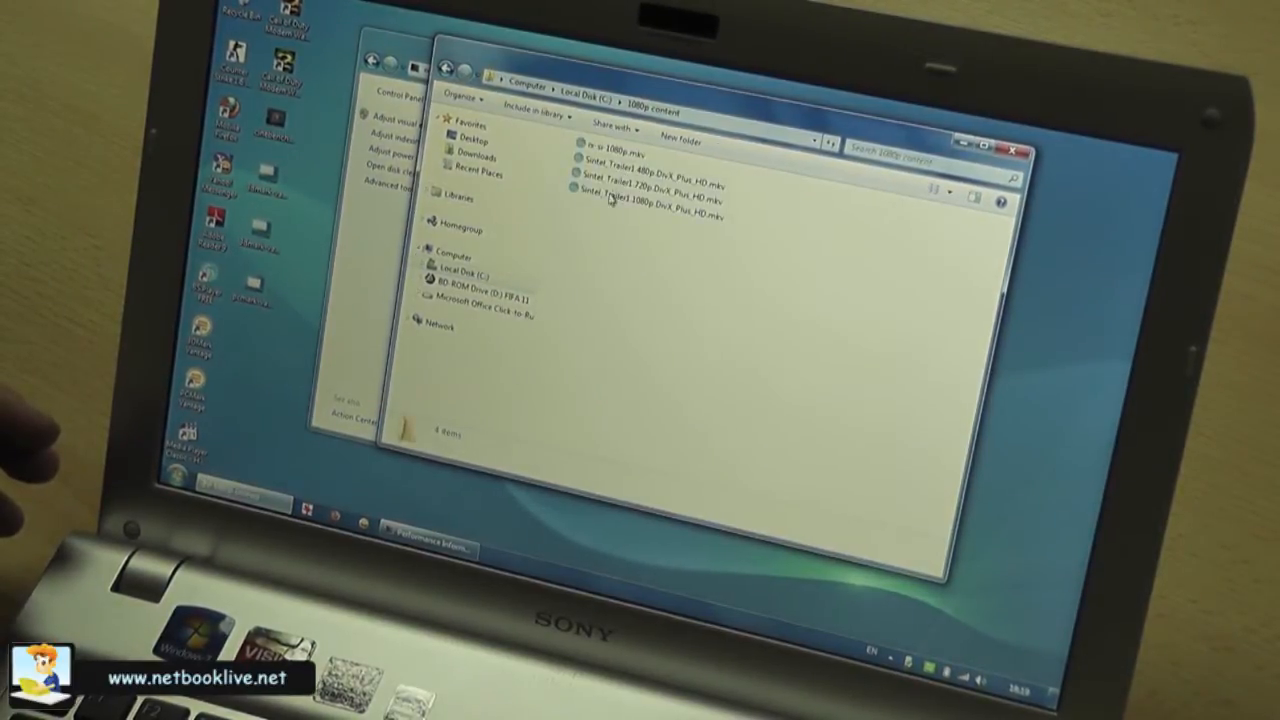
{"action": "left_click", "coordinate": [650, 214]}
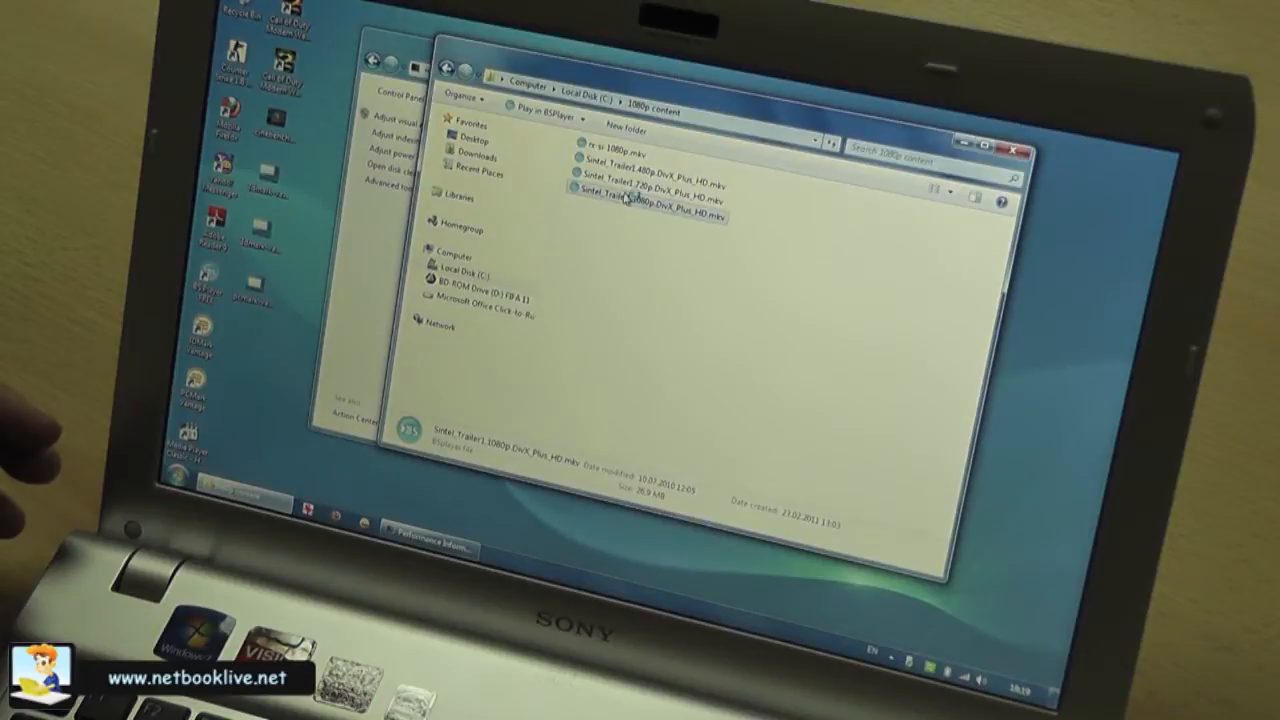
Step: Play the 1080p trailer in BS.Player and dismiss the BS.Player Pro upgrade offer
{"action": "double_click", "coordinate": [648, 204]}
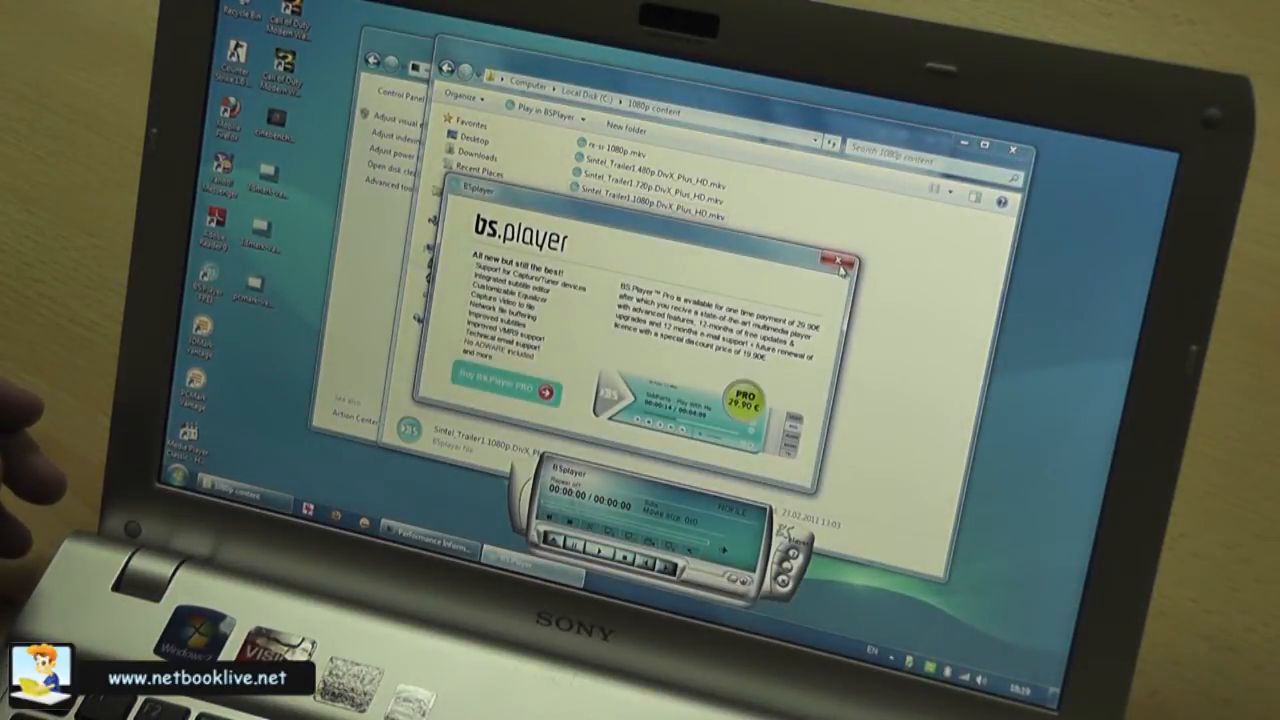
{"action": "left_click", "coordinate": [832, 260]}
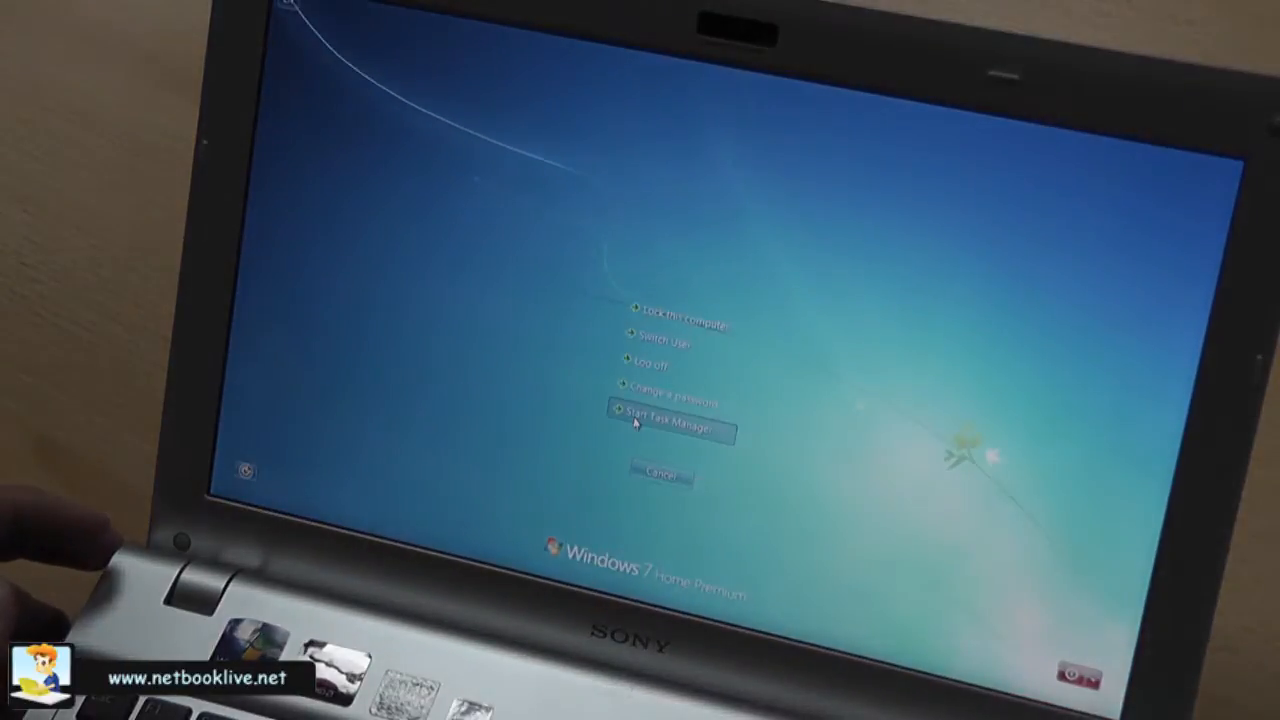
Step: Check the Processes and Applications lists in Task Manager while the trailer plays
{"action": "left_click", "coordinate": [670, 420]}
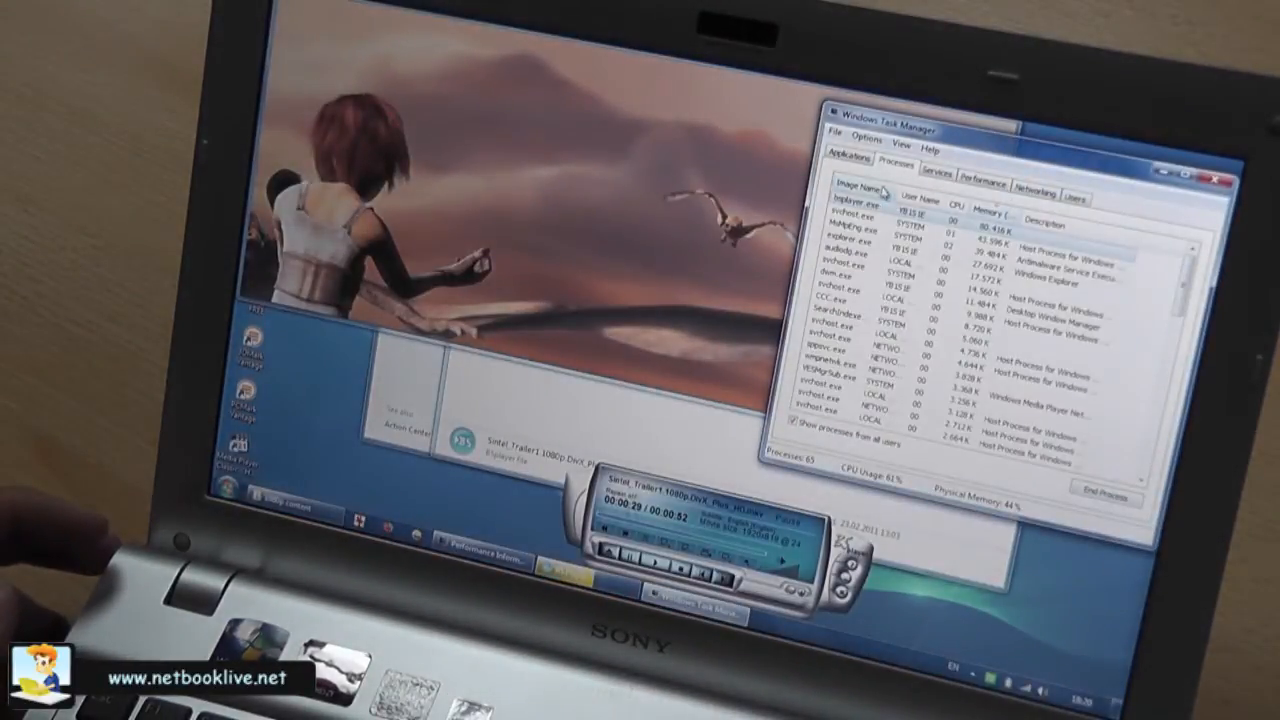
{"action": "left_click", "coordinate": [848, 168]}
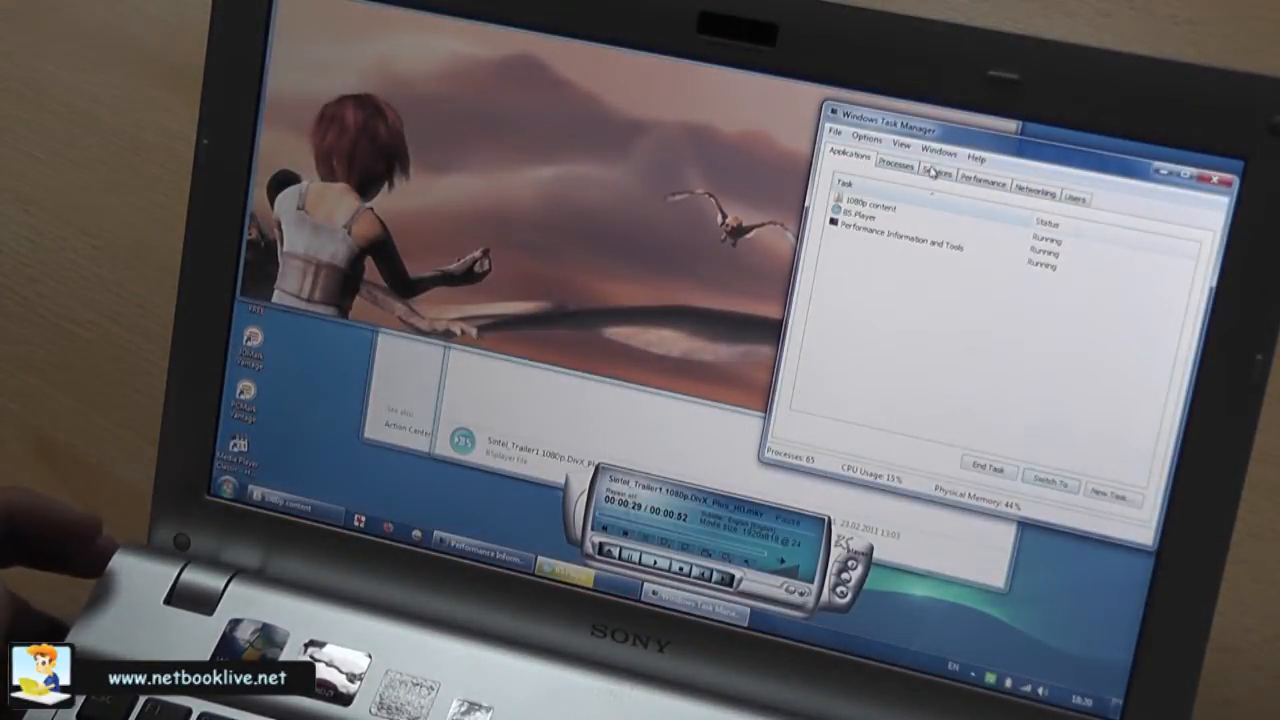
{"action": "left_click", "coordinate": [968, 180]}
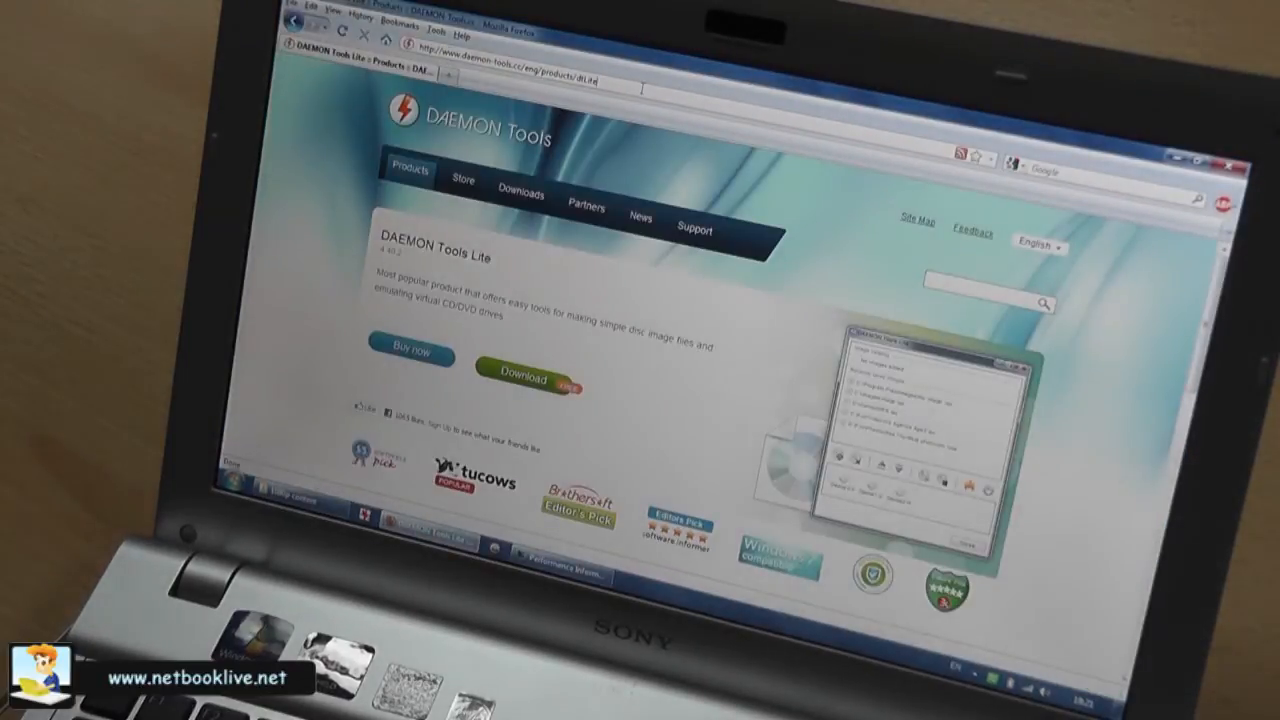
Step: Go to YouTube, search 'samsung ocean life' and start the Life in the Blue HD video
{"action": "type", "text": "youtube.com/results?search_query=samsung+ocean+life&aq=f"}
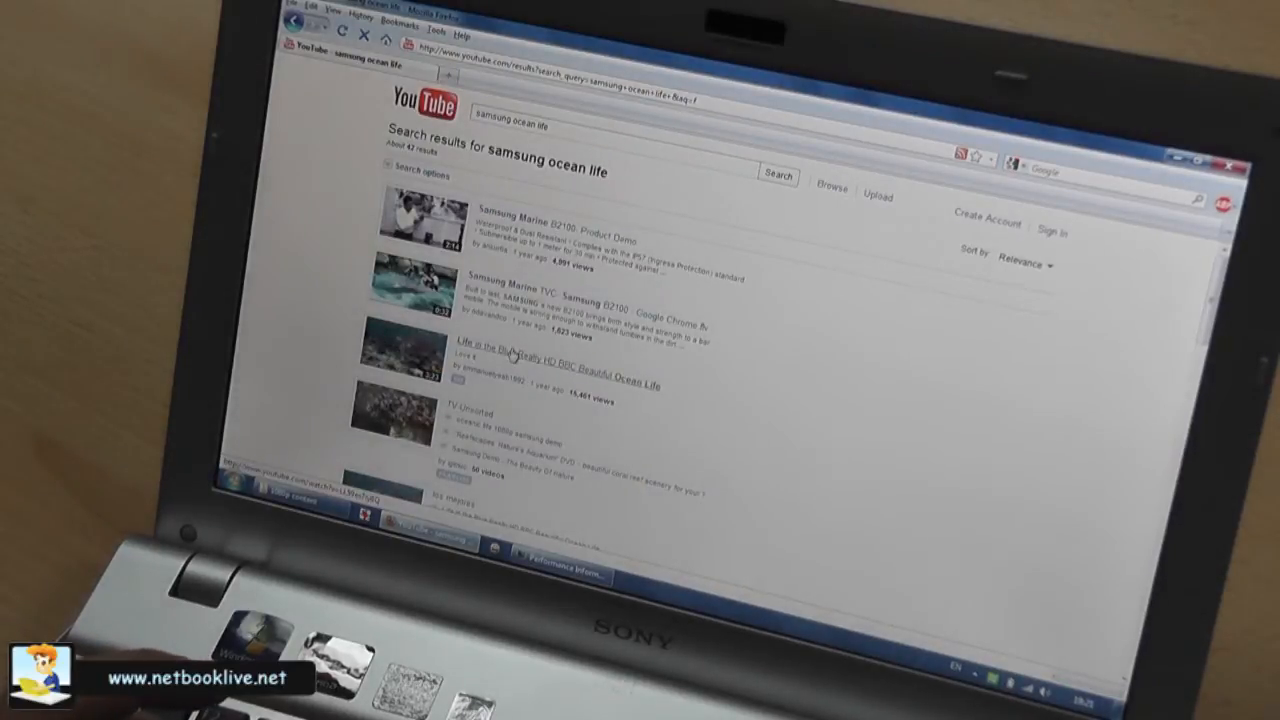
{"action": "mouse_move", "coordinate": [490, 350]}
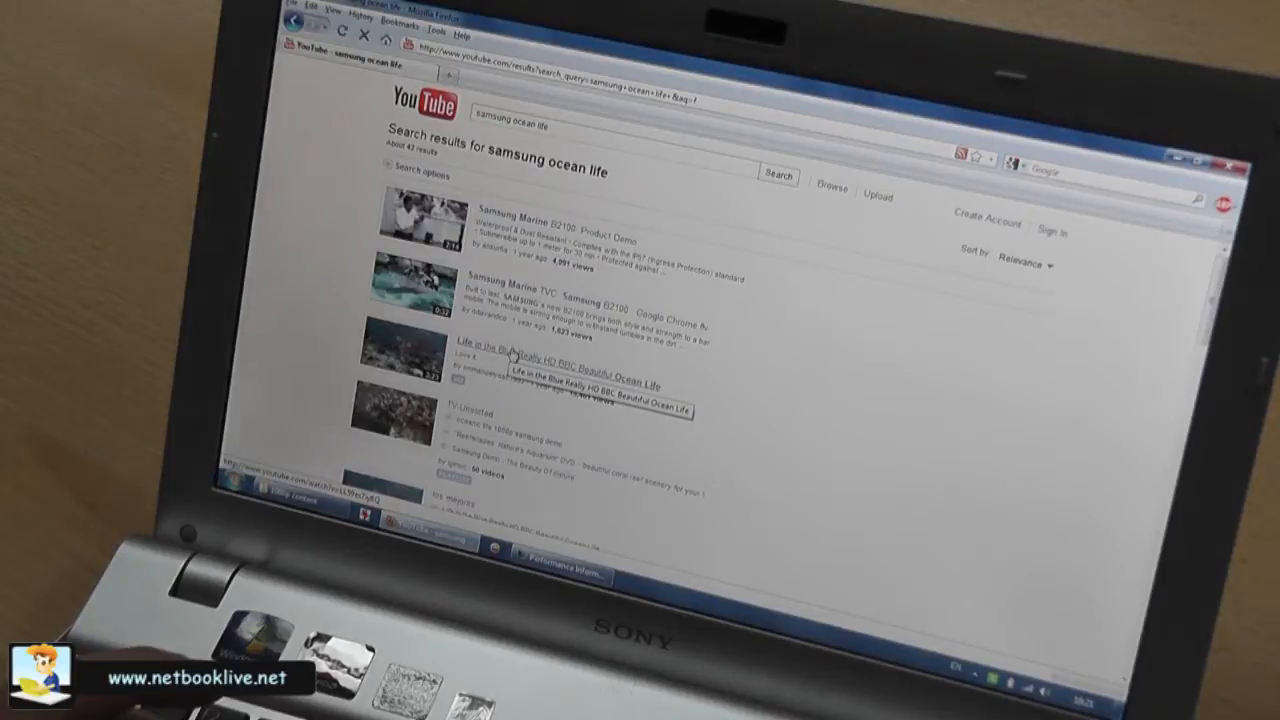
{"action": "left_click", "coordinate": [516, 352]}
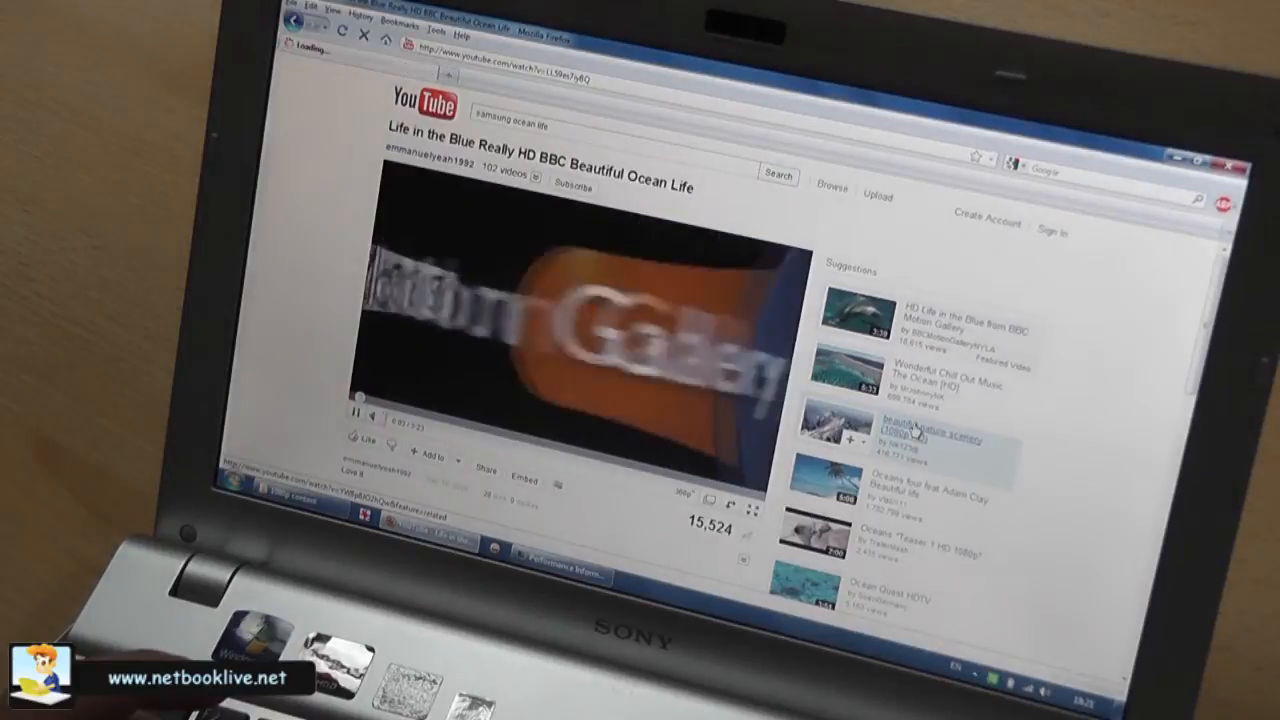
Step: Play the beautiful nature scenery video at 1080p, then close the Performance Information window
{"action": "left_click", "coordinate": [924, 428]}
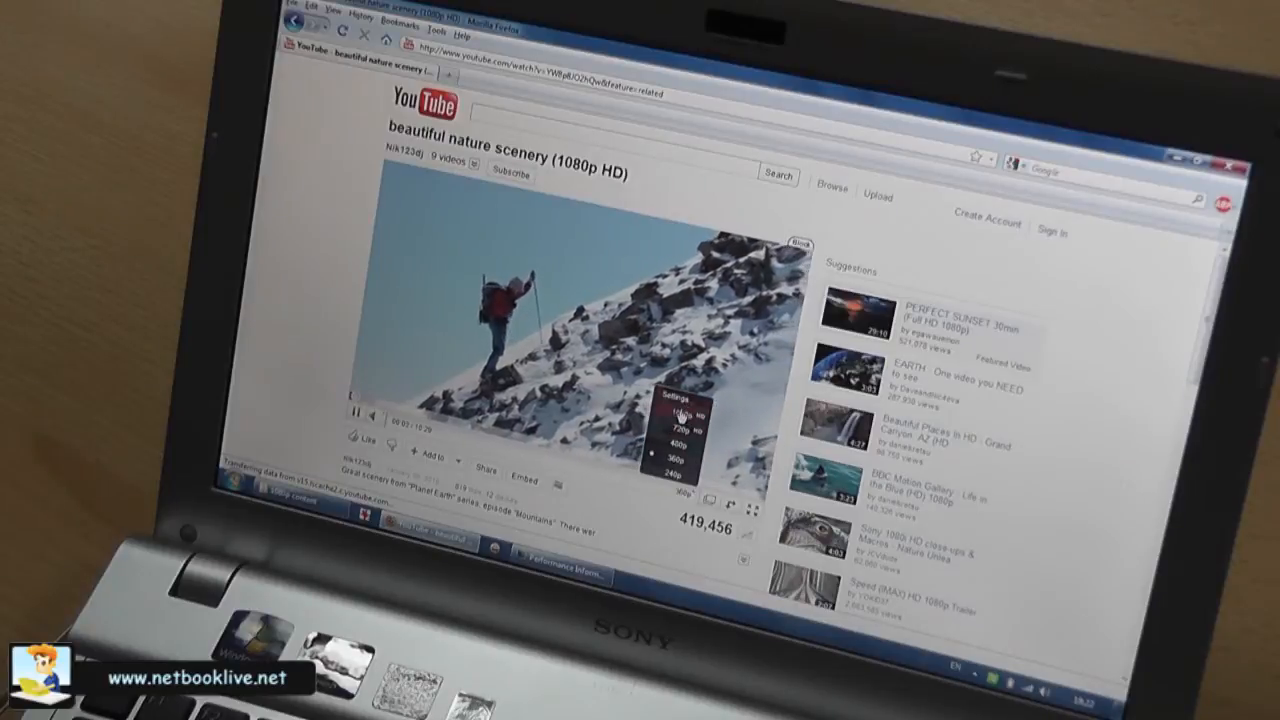
{"action": "left_click", "coordinate": [682, 410]}
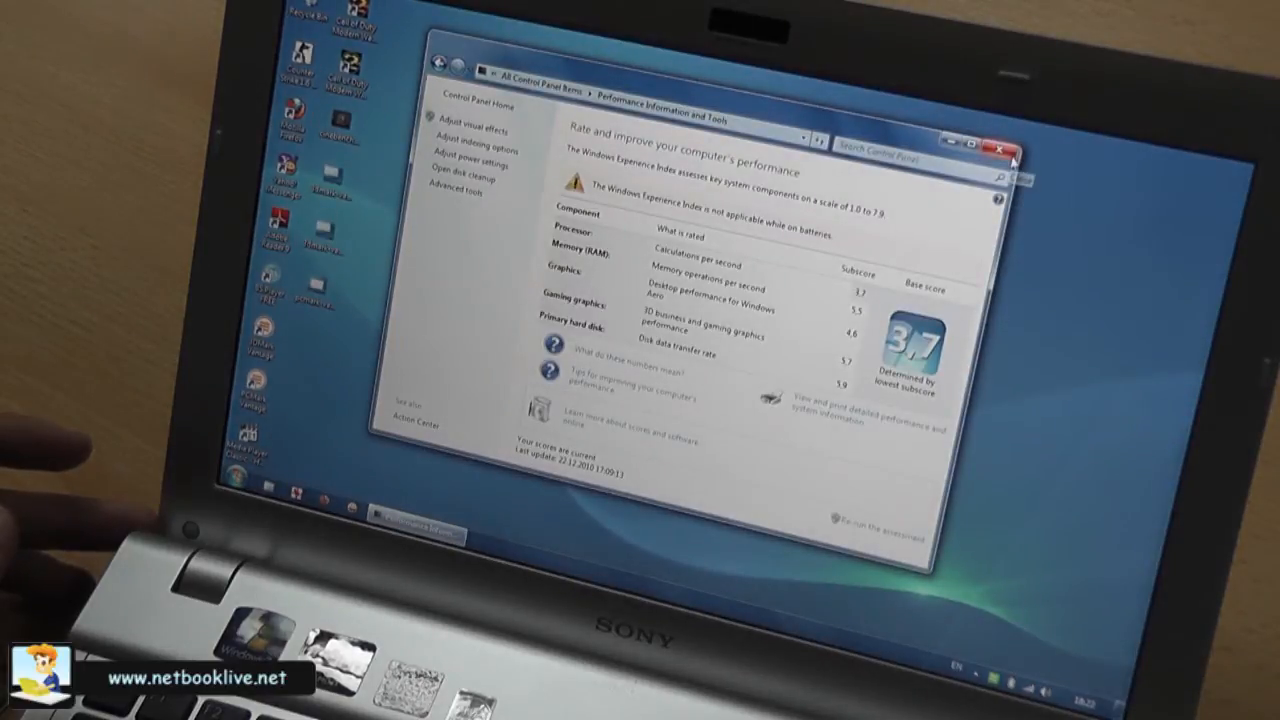
{"action": "left_click", "coordinate": [1002, 146]}
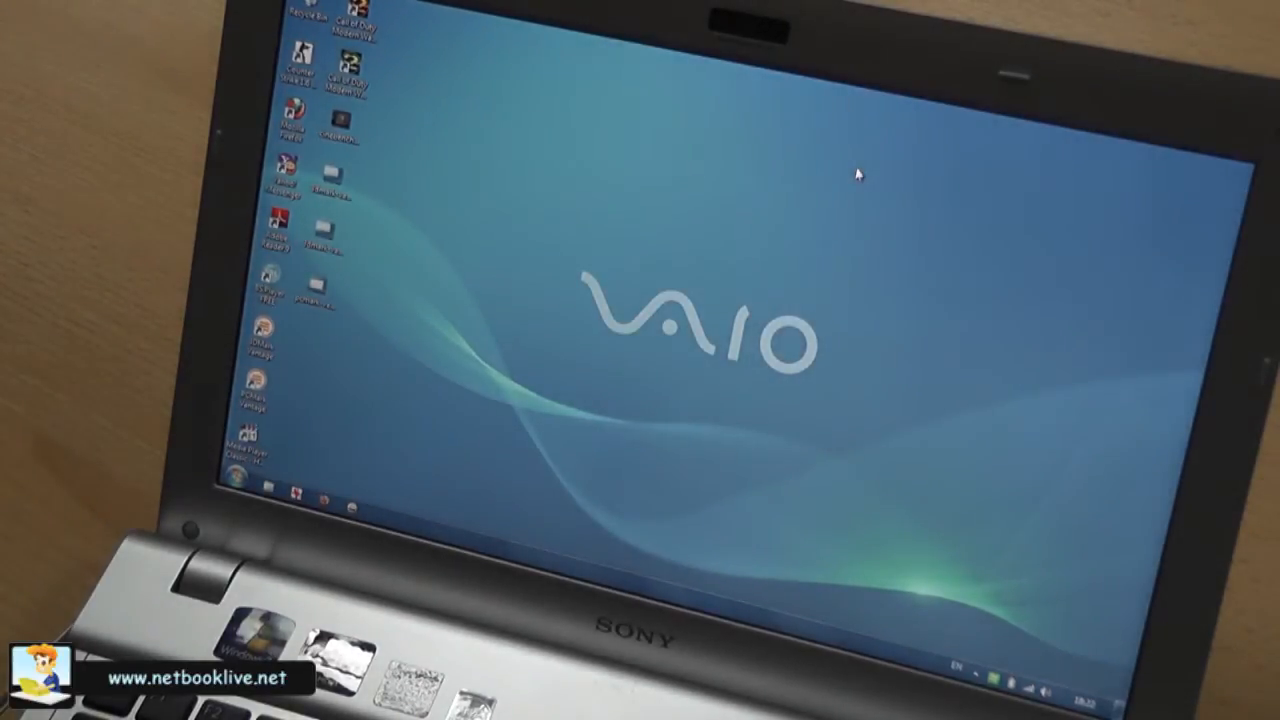